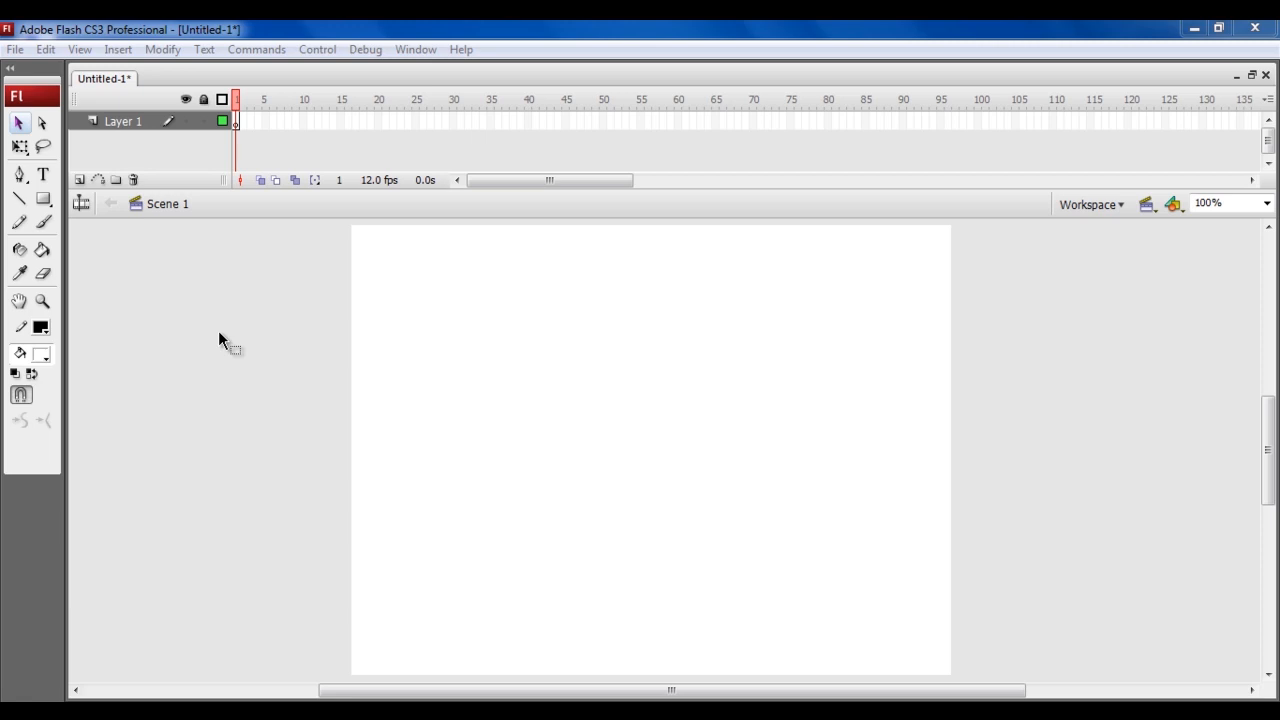
{"action": "mouse_move", "coordinate": [105, 178]}
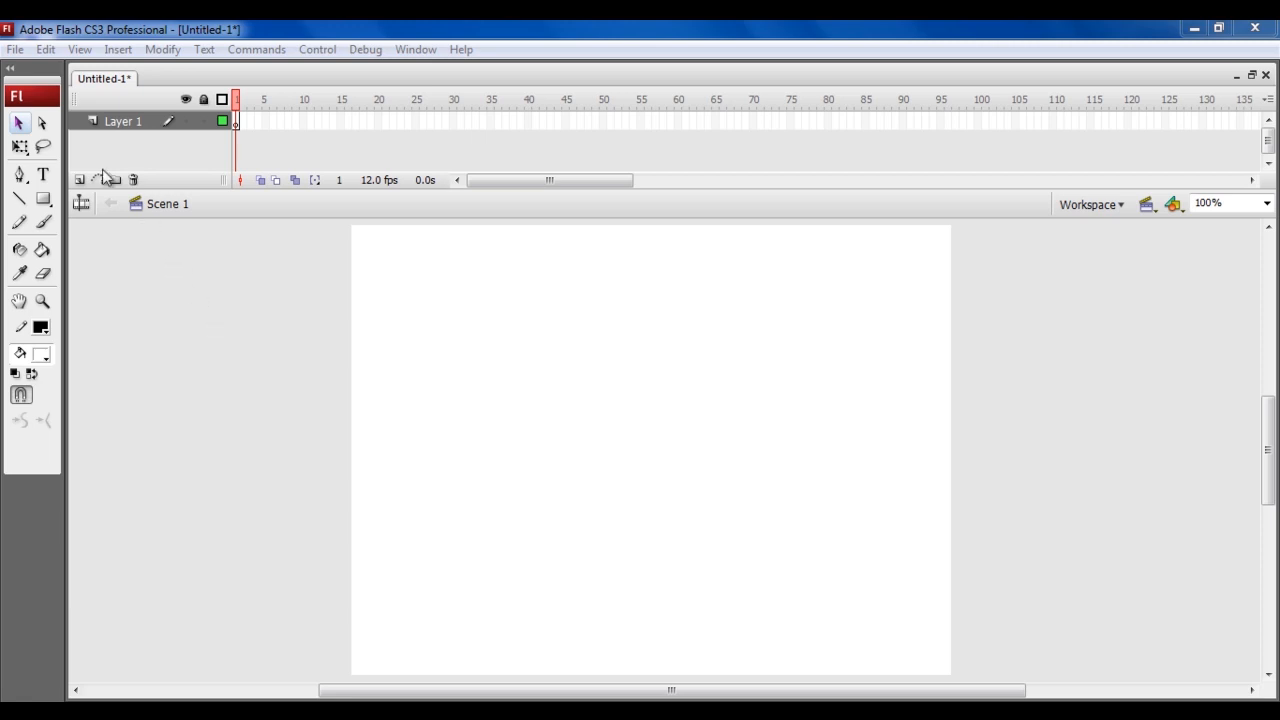
Step: Open the File menu to reach the Import options
{"action": "left_click", "coordinate": [15, 49]}
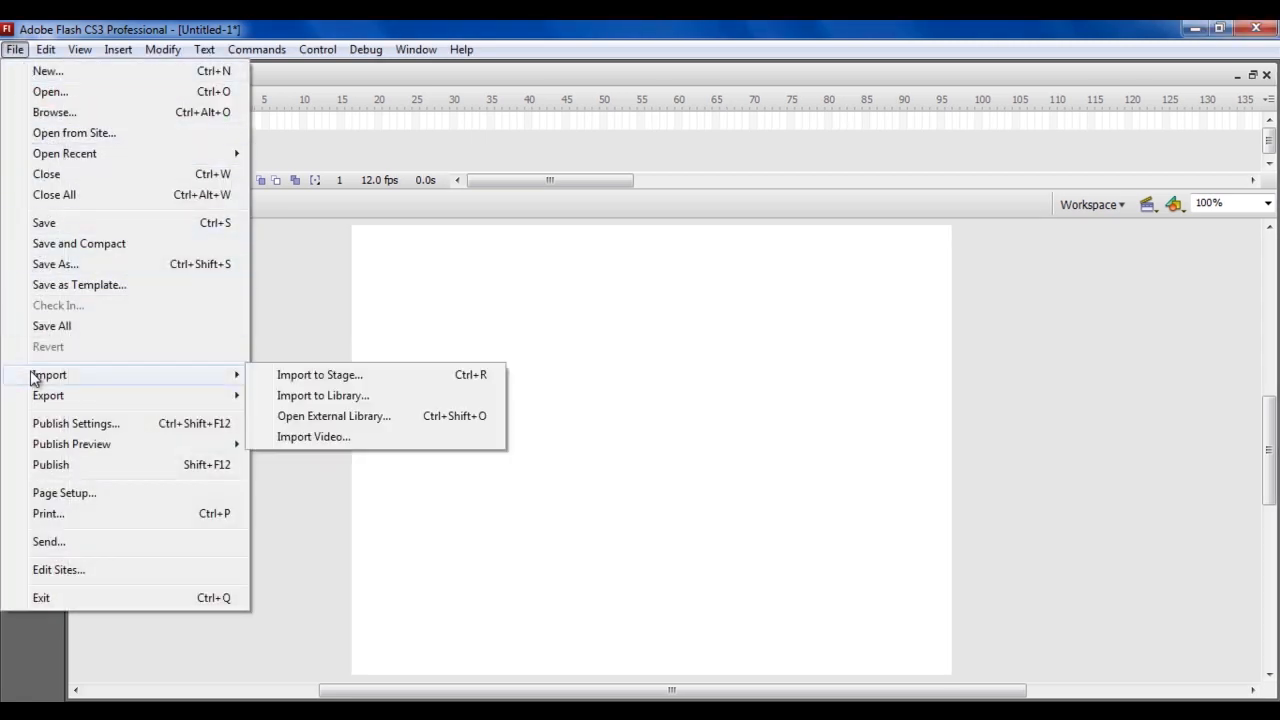
{"action": "mouse_move", "coordinate": [320, 374]}
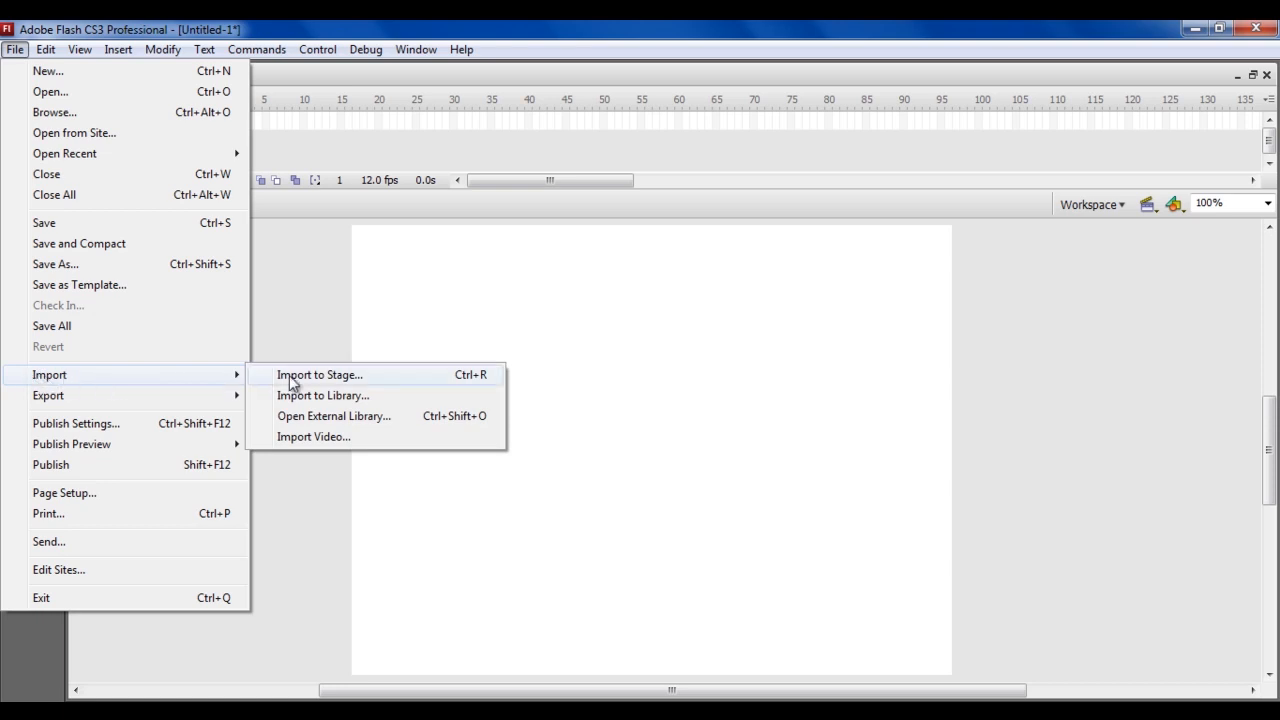
{"action": "mouse_move", "coordinate": [378, 381]}
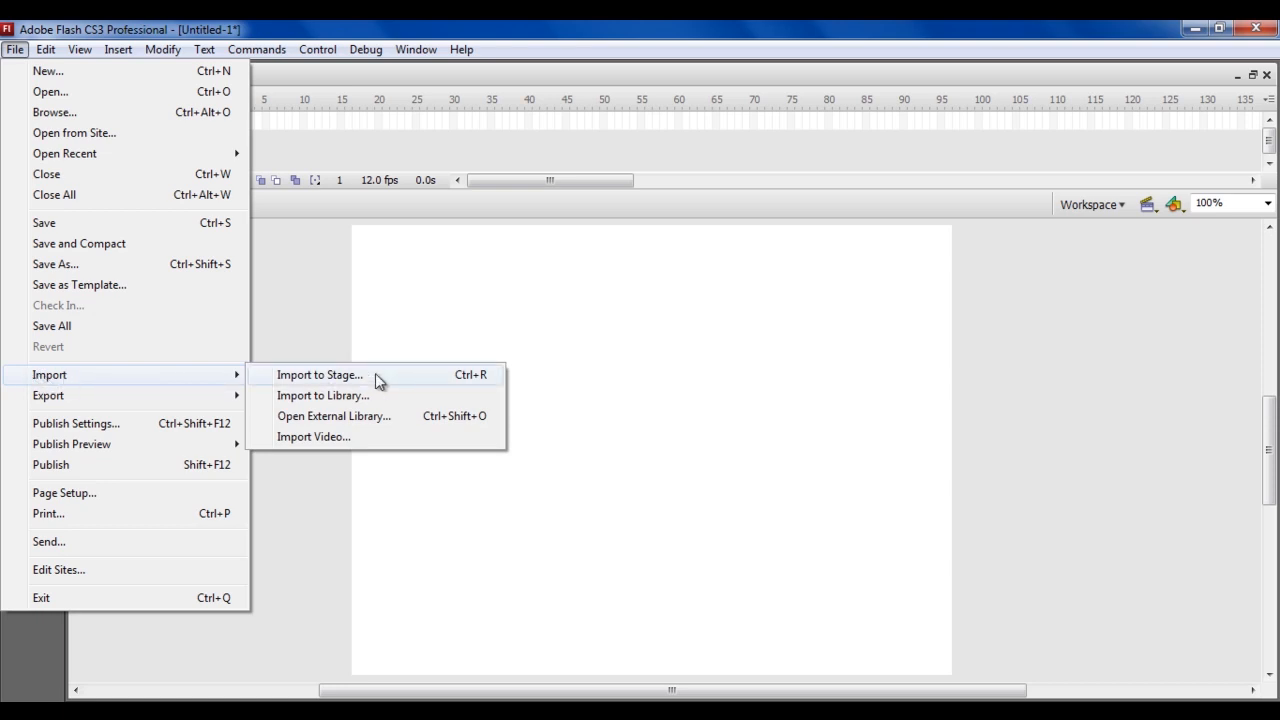
Step: Import the blue marble JPG directly onto the stage
{"action": "left_click", "coordinate": [319, 374]}
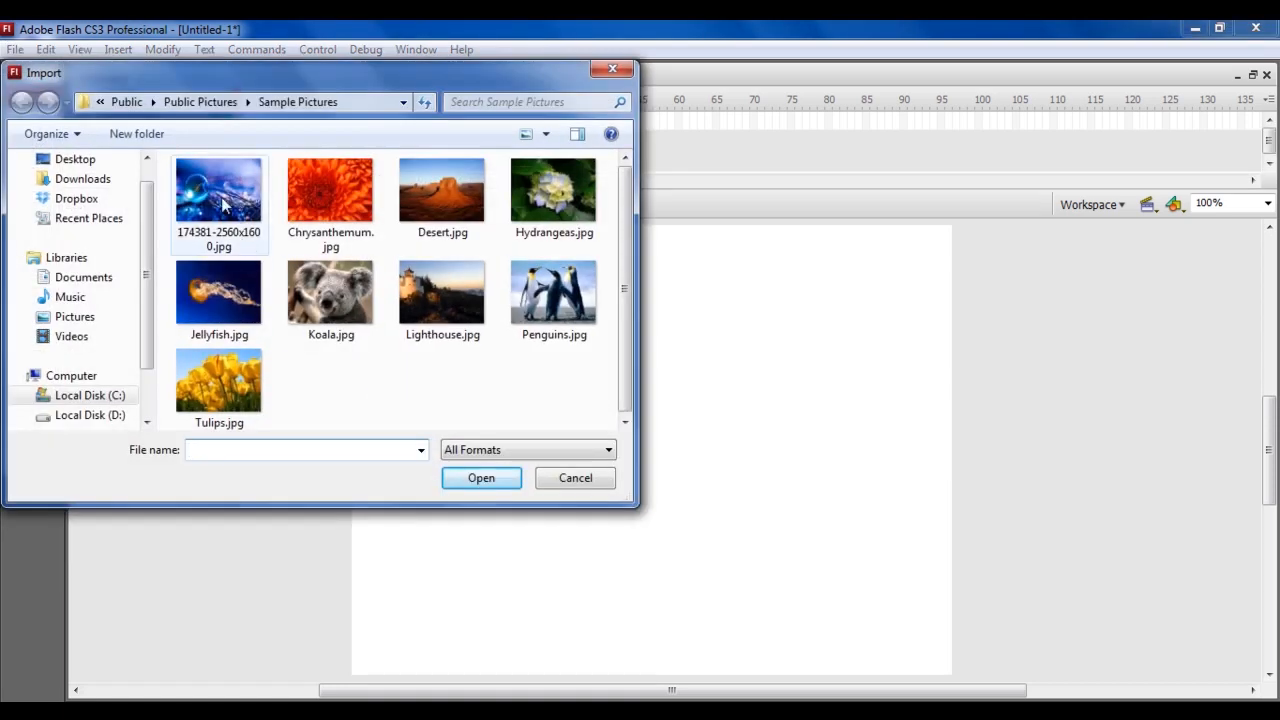
{"action": "left_click", "coordinate": [218, 190]}
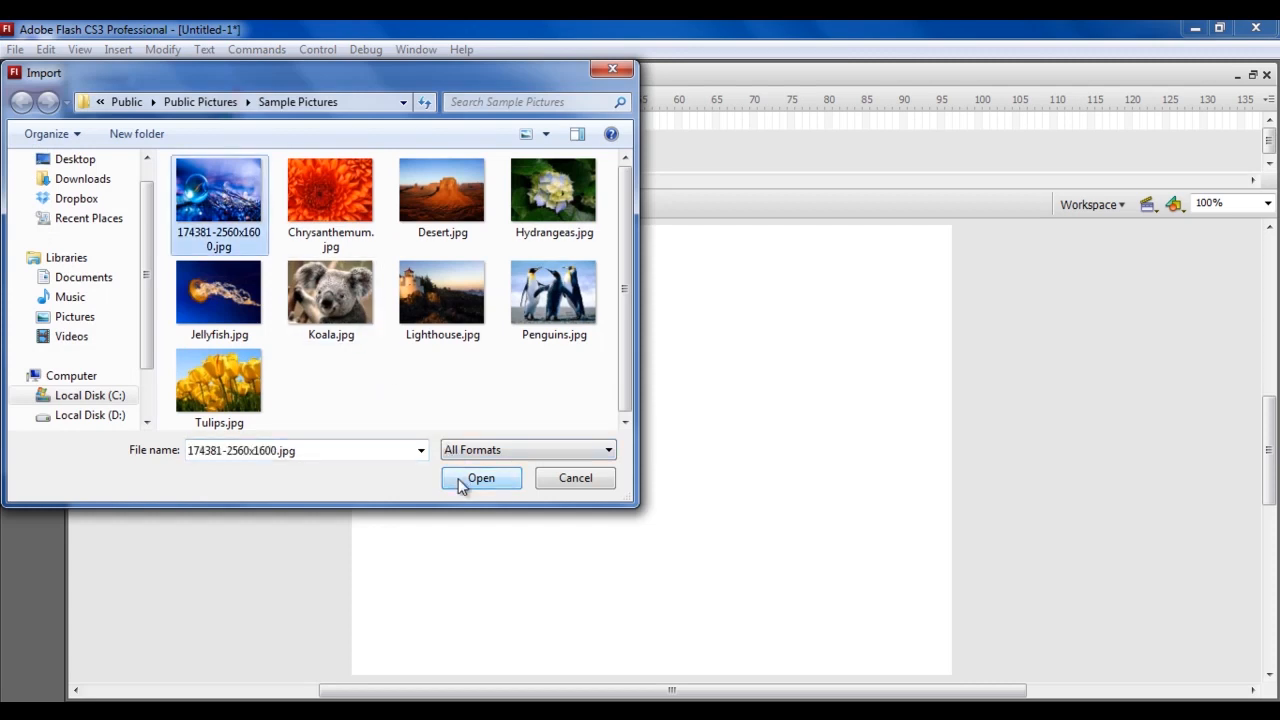
{"action": "left_click", "coordinate": [480, 477]}
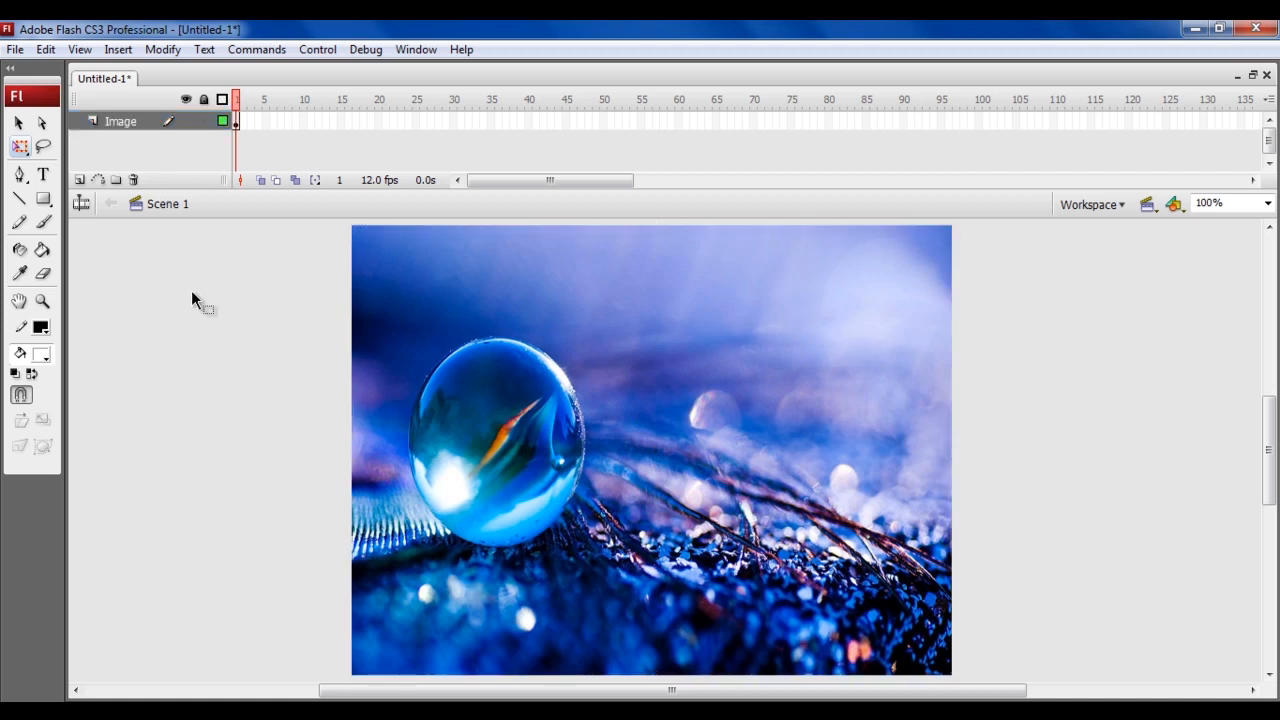
Step: Insert a layer above Image, draw a white circle over the photo's right side, name it Cursor
{"action": "right_click", "coordinate": [120, 121]}
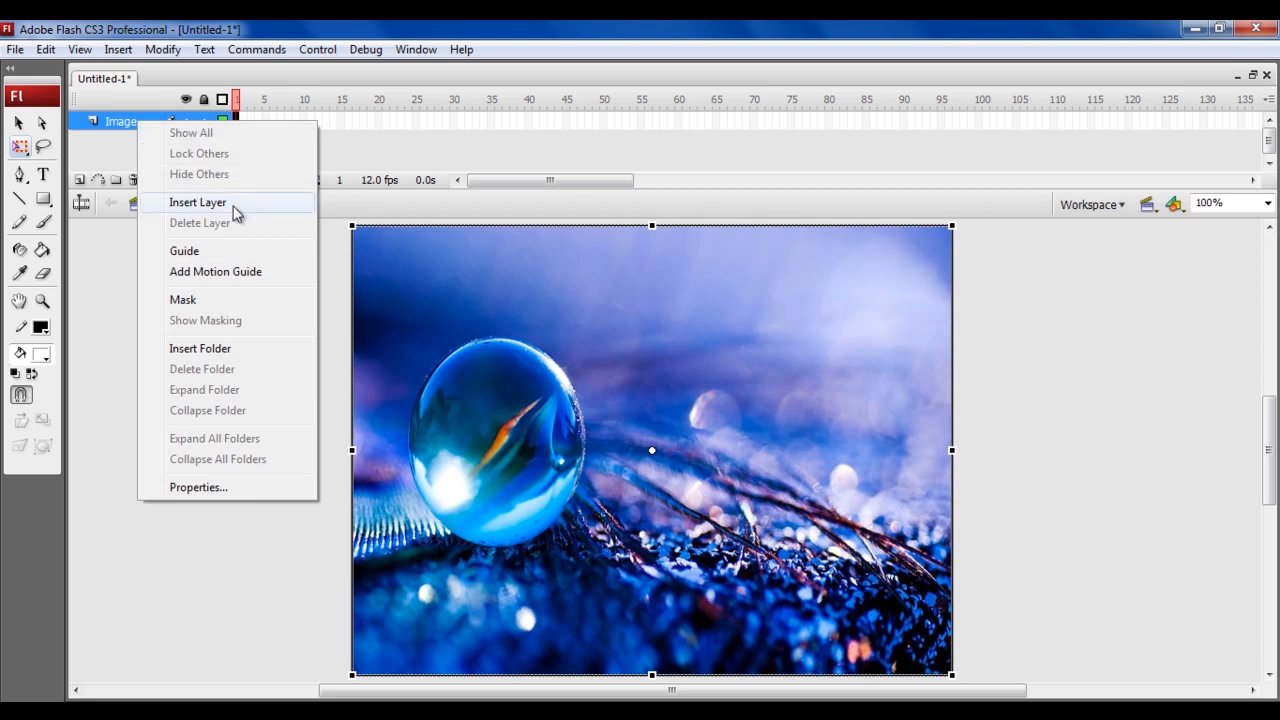
{"action": "left_click", "coordinate": [197, 202]}
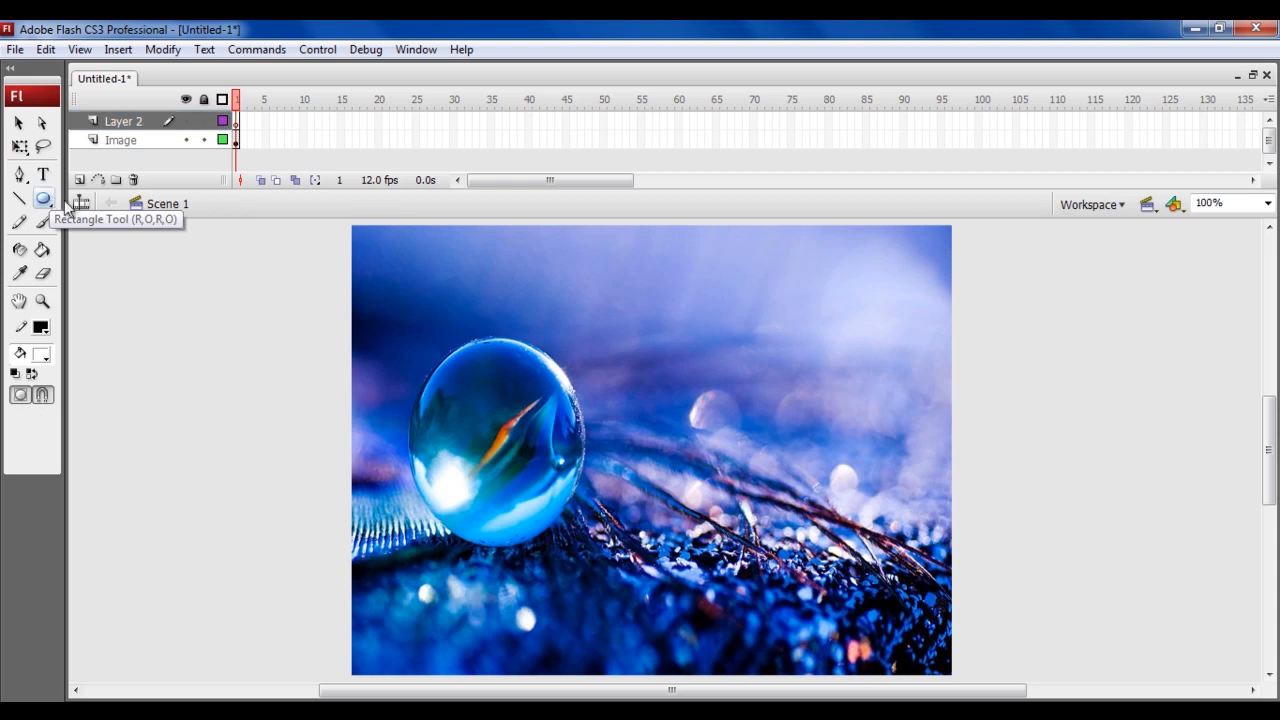
{"action": "left_click_drag", "start_coordinate": [685, 285], "coordinate": [860, 457]}
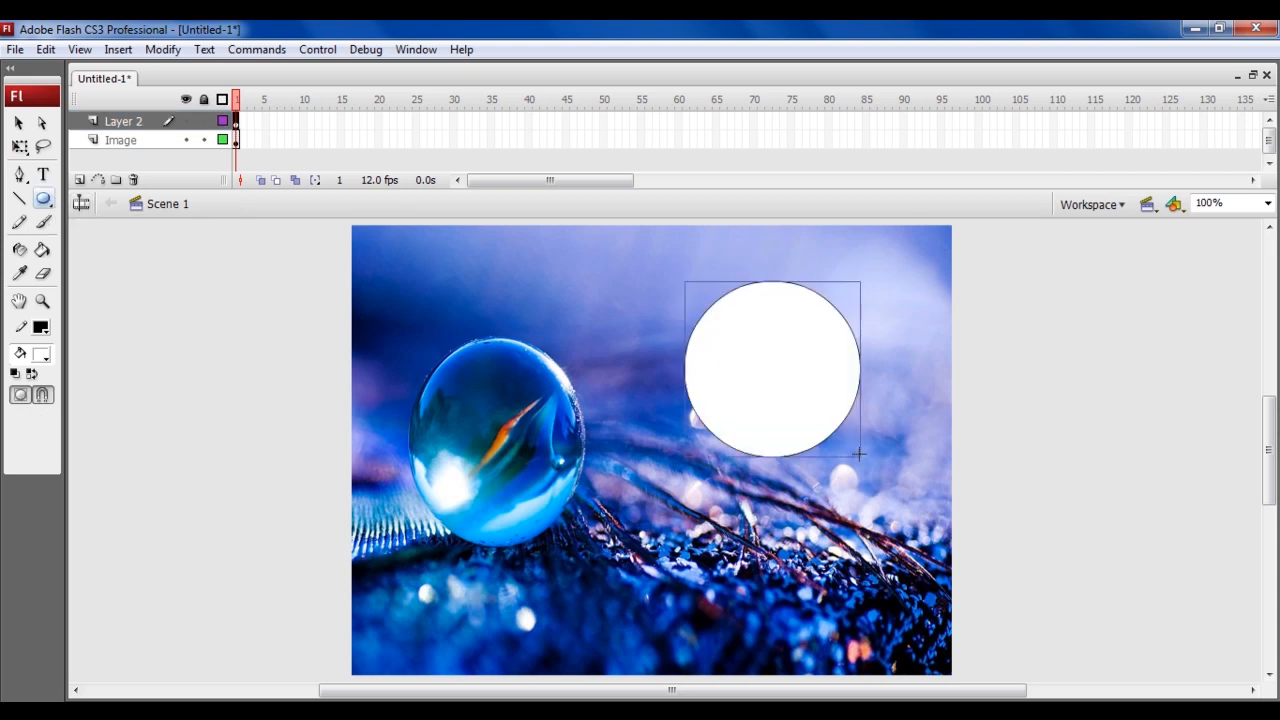
{"action": "double_click", "coordinate": [123, 120]}
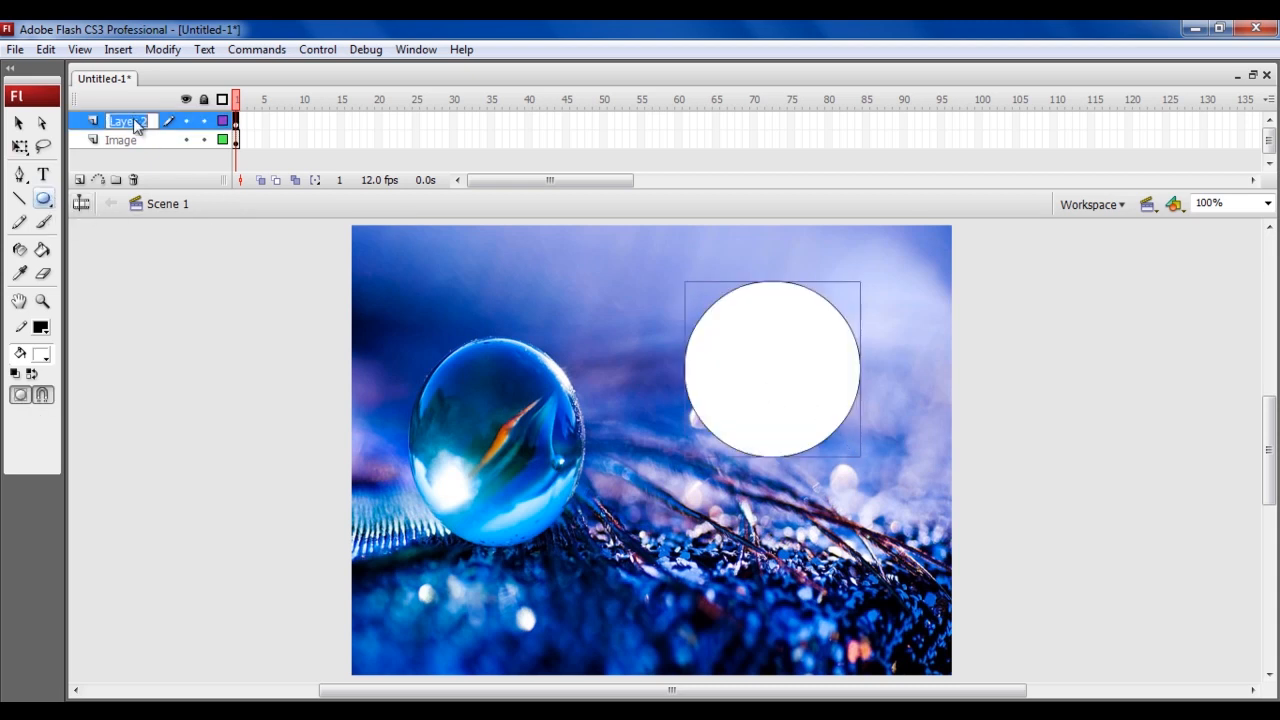
{"action": "type", "text": "Cursor"}
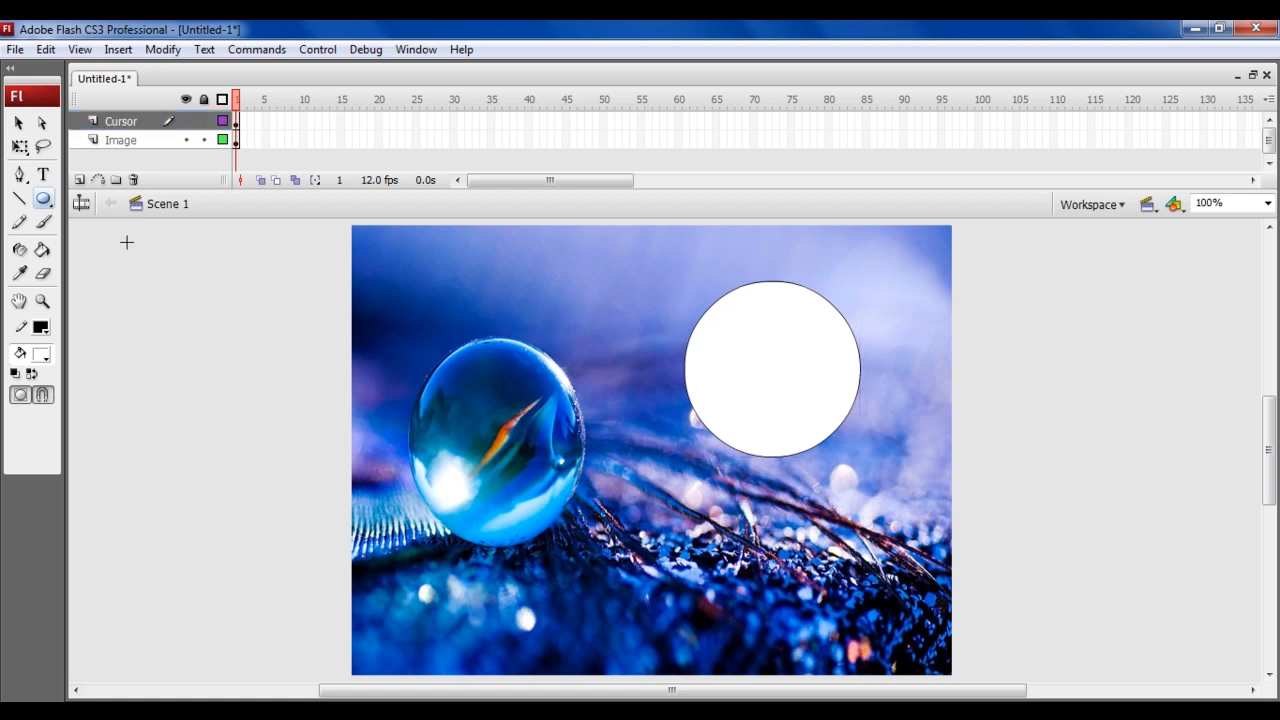
Step: Convert the white circle into a movie clip symbol named 'Cursor'
{"action": "right_click", "coordinate": [752, 362]}
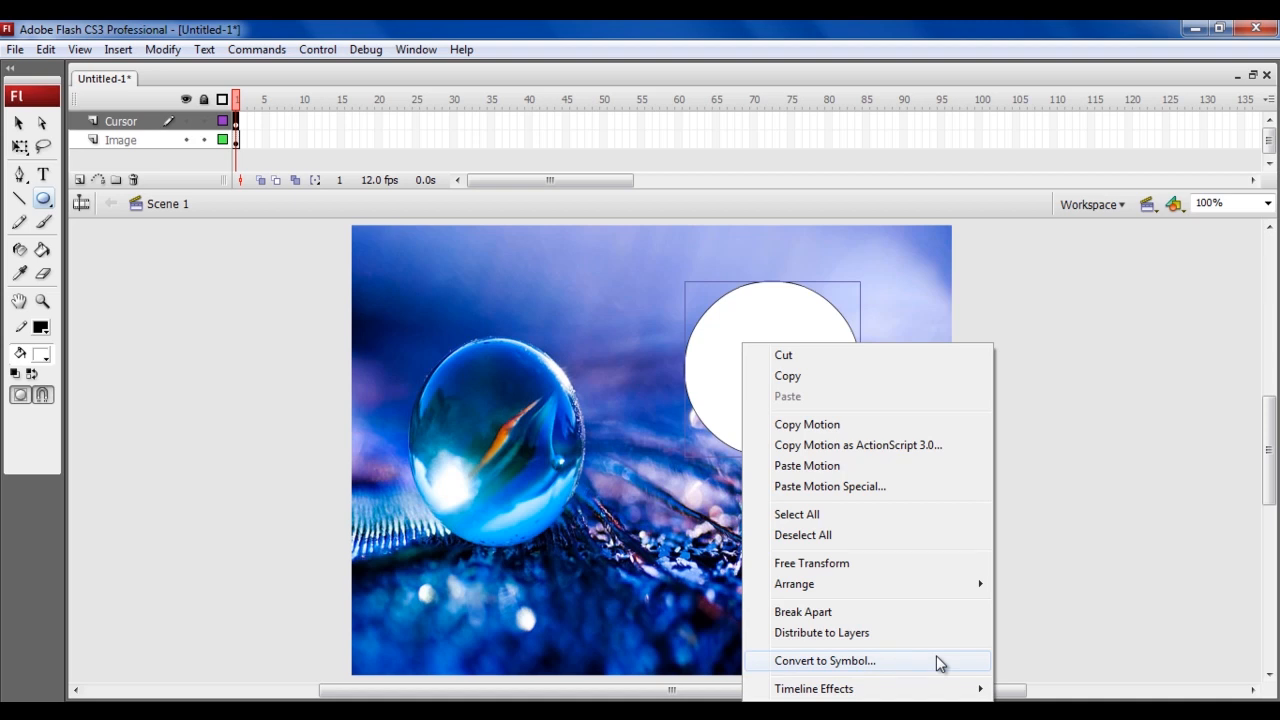
{"action": "left_click", "coordinate": [824, 660]}
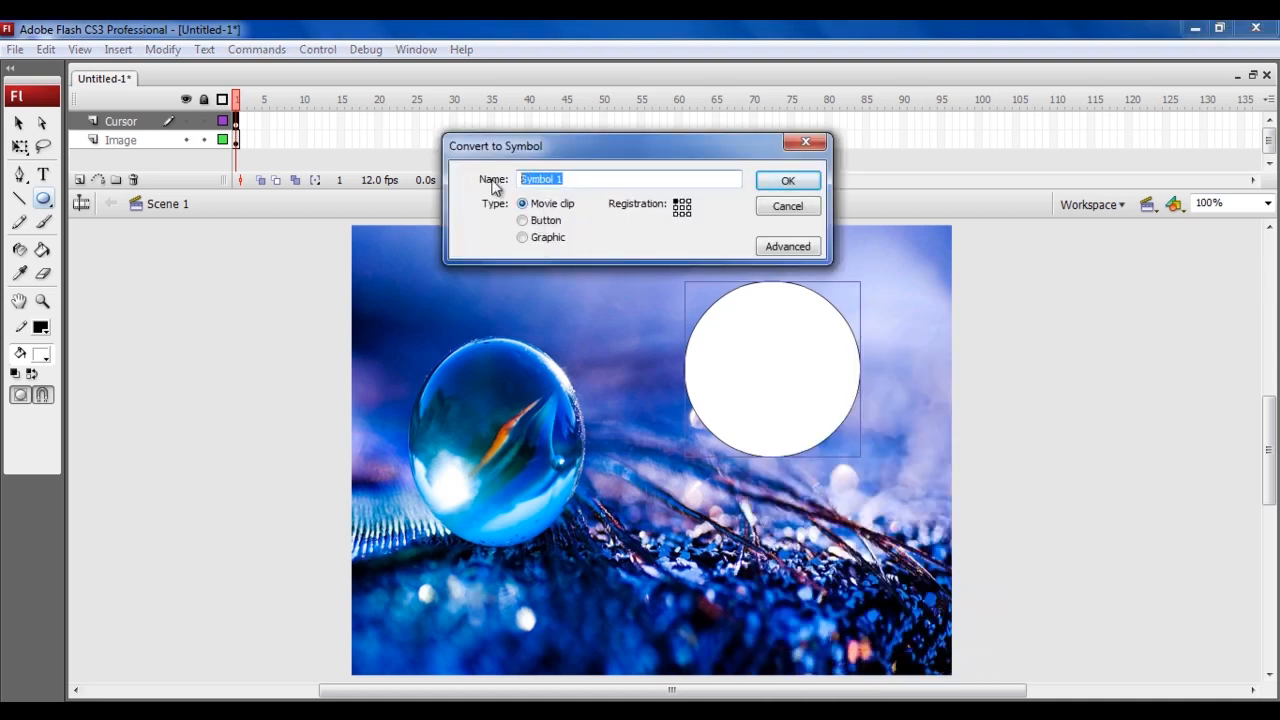
{"action": "type", "text": "Cursor"}
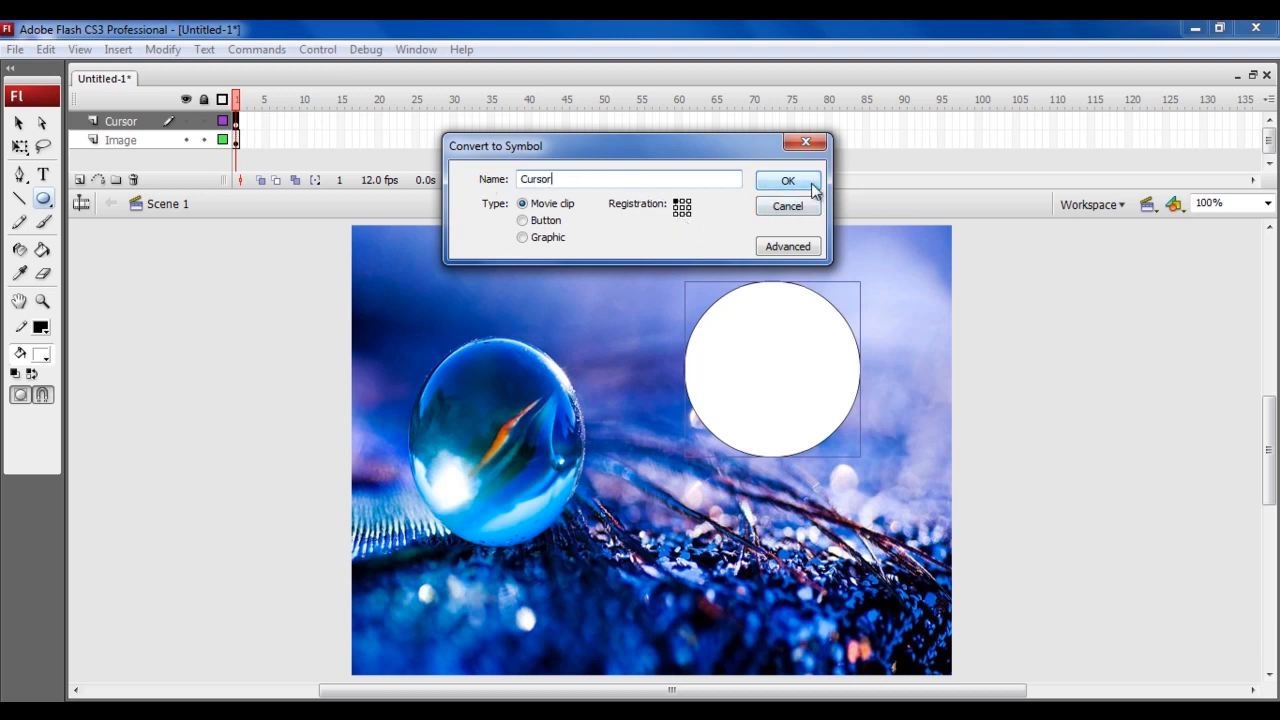
{"action": "left_click", "coordinate": [787, 181]}
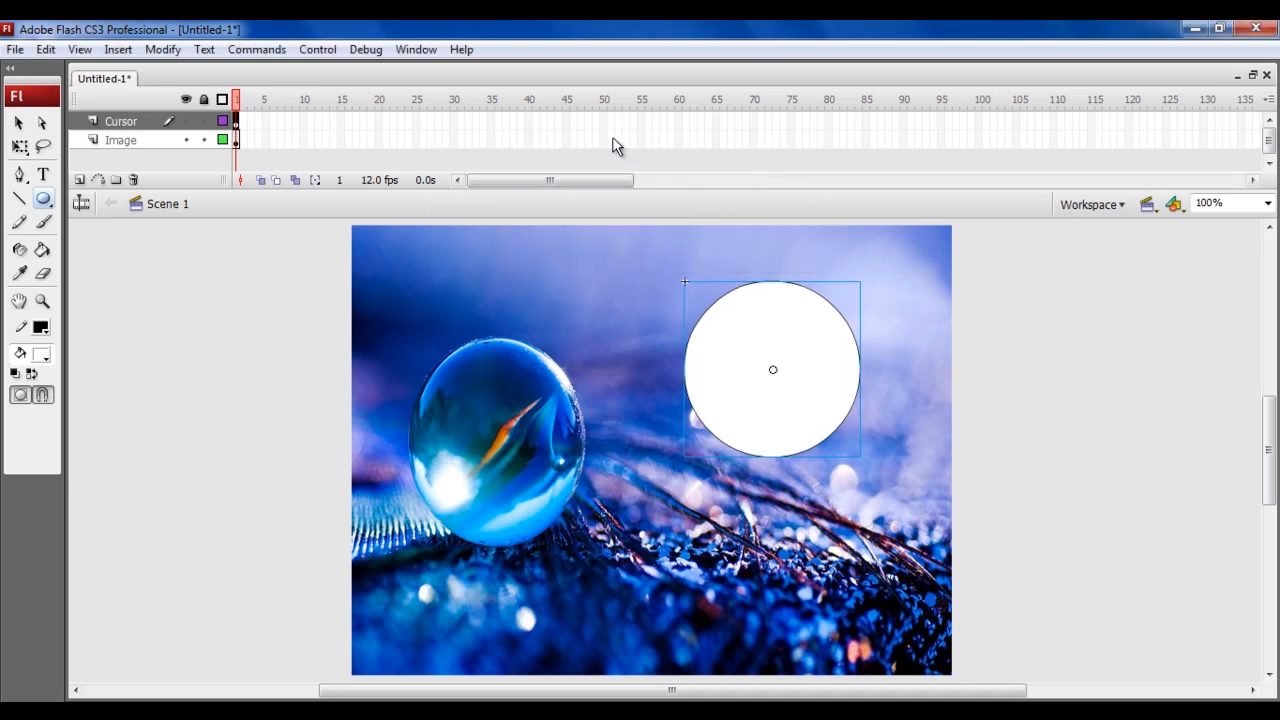
{"action": "left_click", "coordinate": [416, 49]}
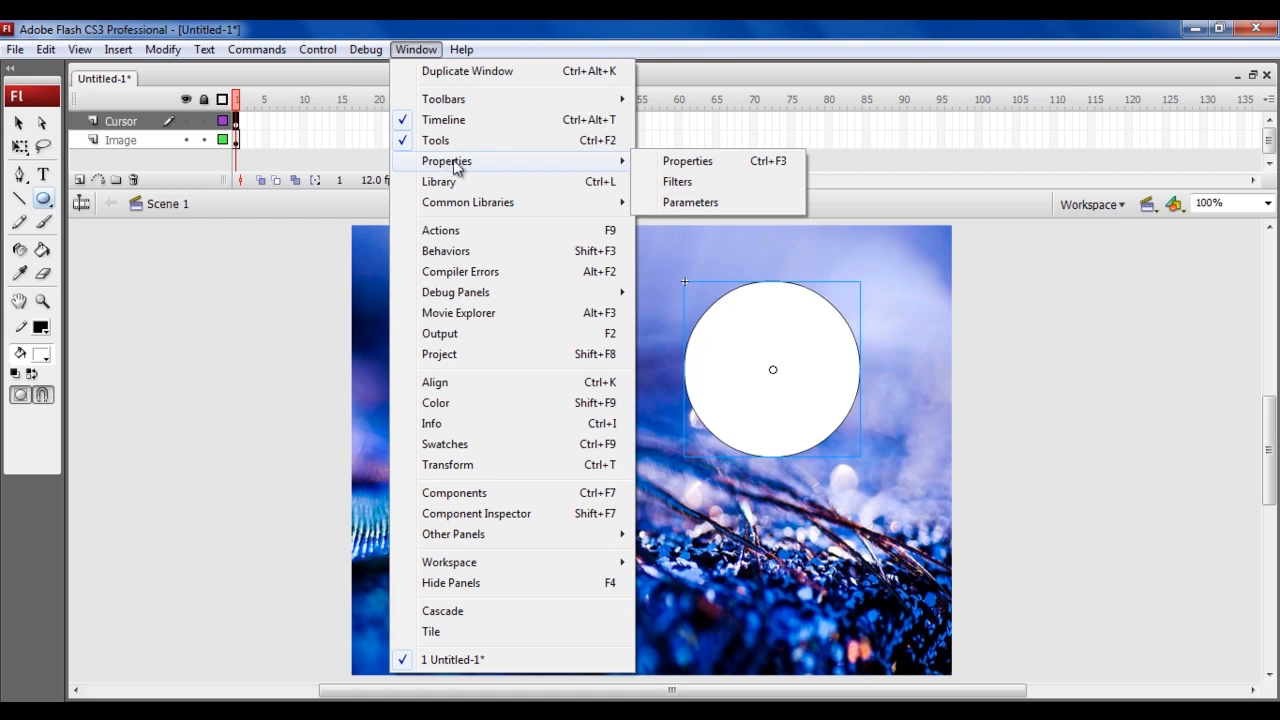
{"action": "mouse_move", "coordinate": [740, 167]}
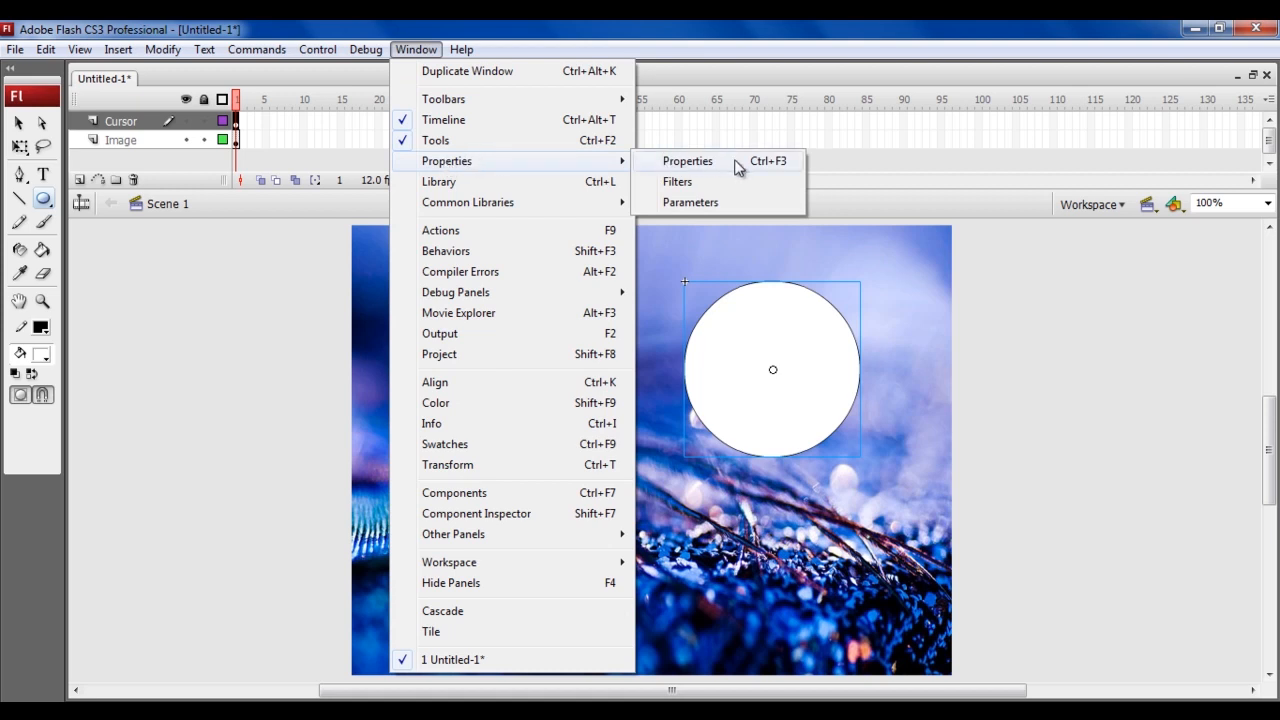
{"action": "left_click", "coordinate": [687, 161]}
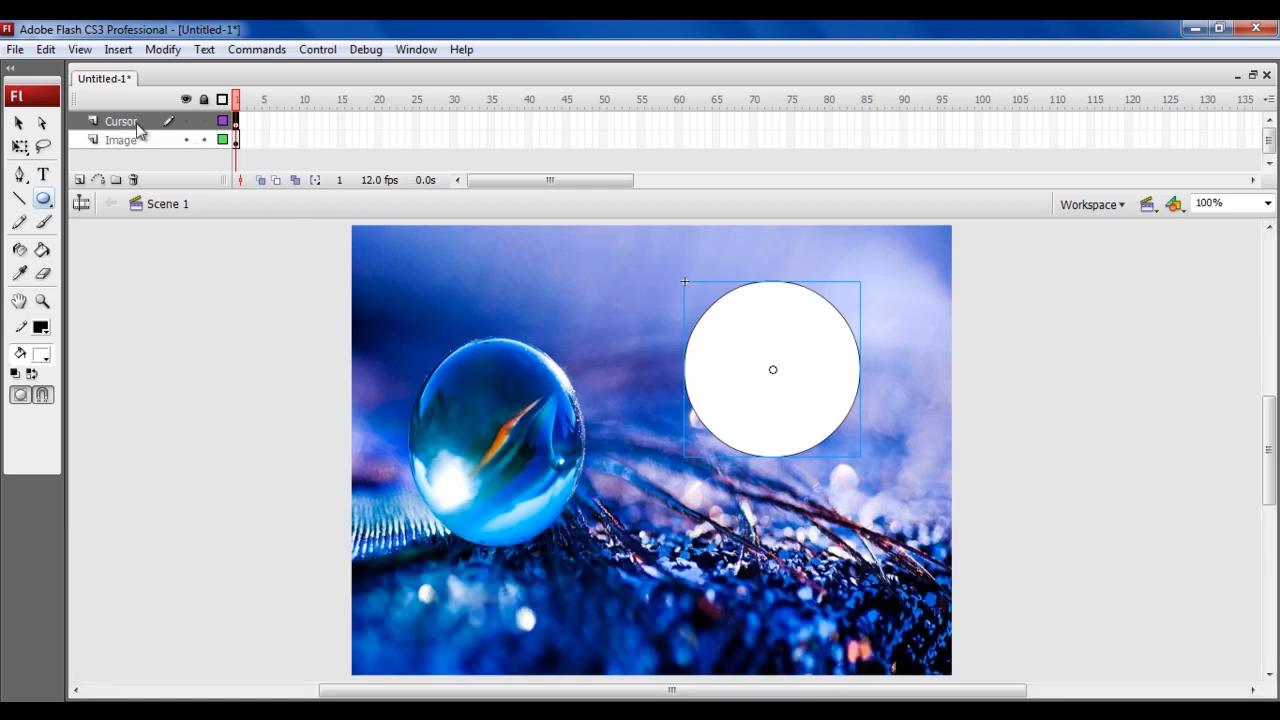
Step: Insert a layer named 'Action' above Cursor and open Actions for its first frame
{"action": "right_click", "coordinate": [120, 121]}
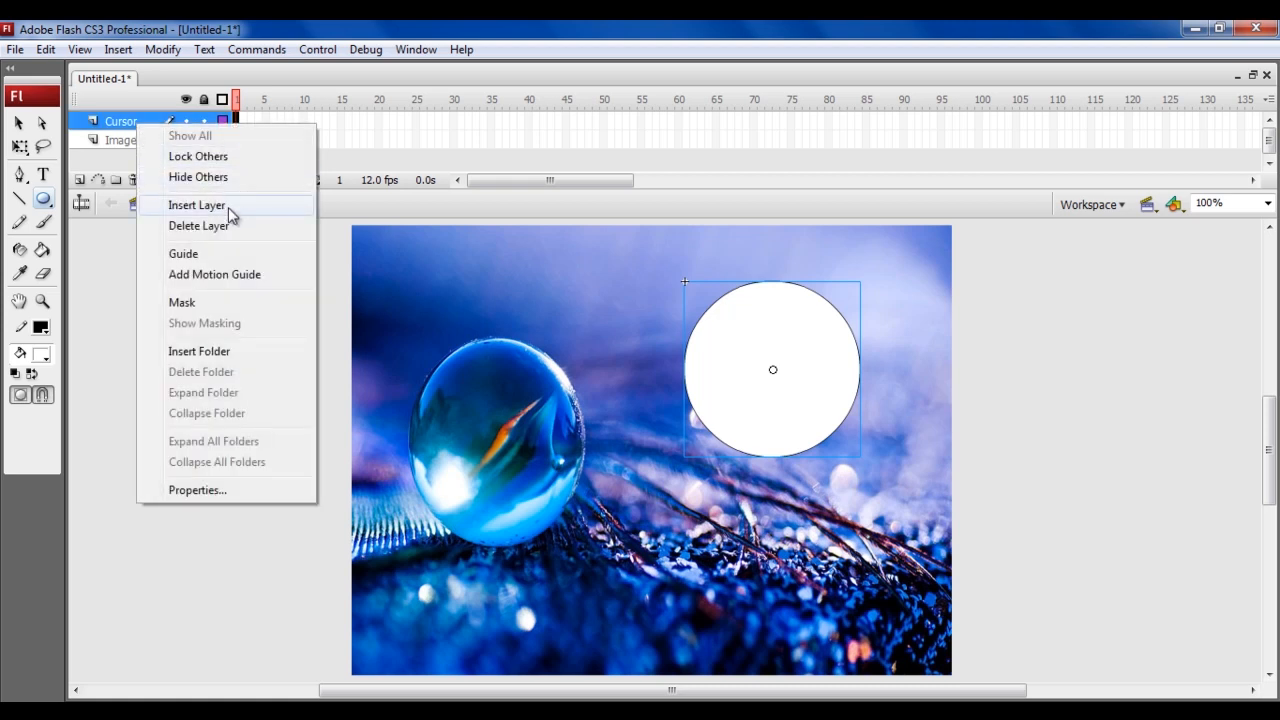
{"action": "left_click", "coordinate": [196, 205]}
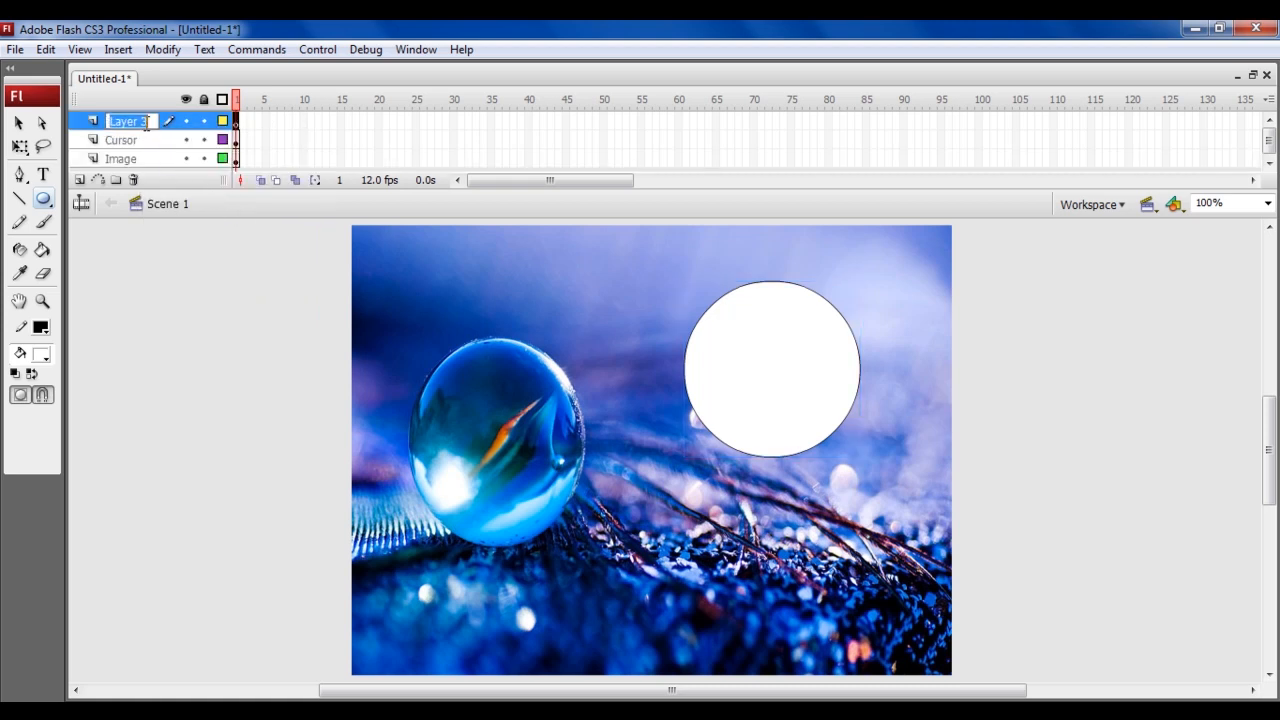
{"action": "type", "text": "Action"}
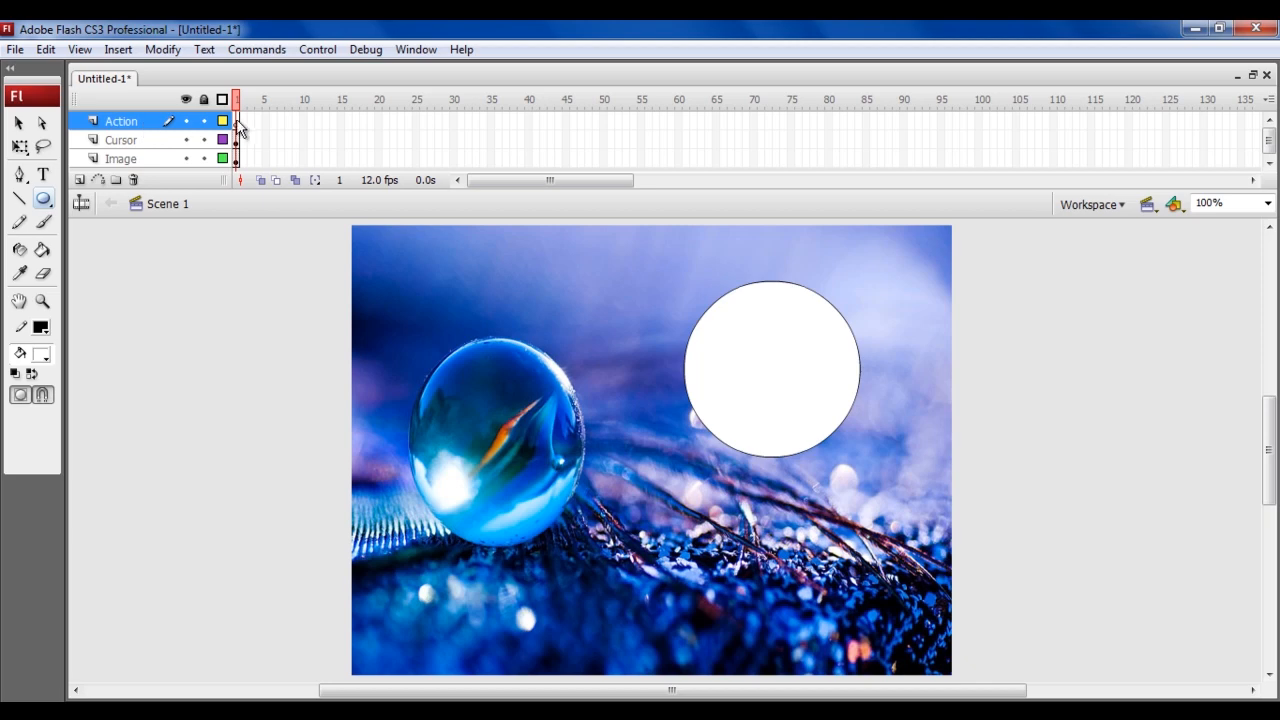
{"action": "right_click", "coordinate": [238, 120]}
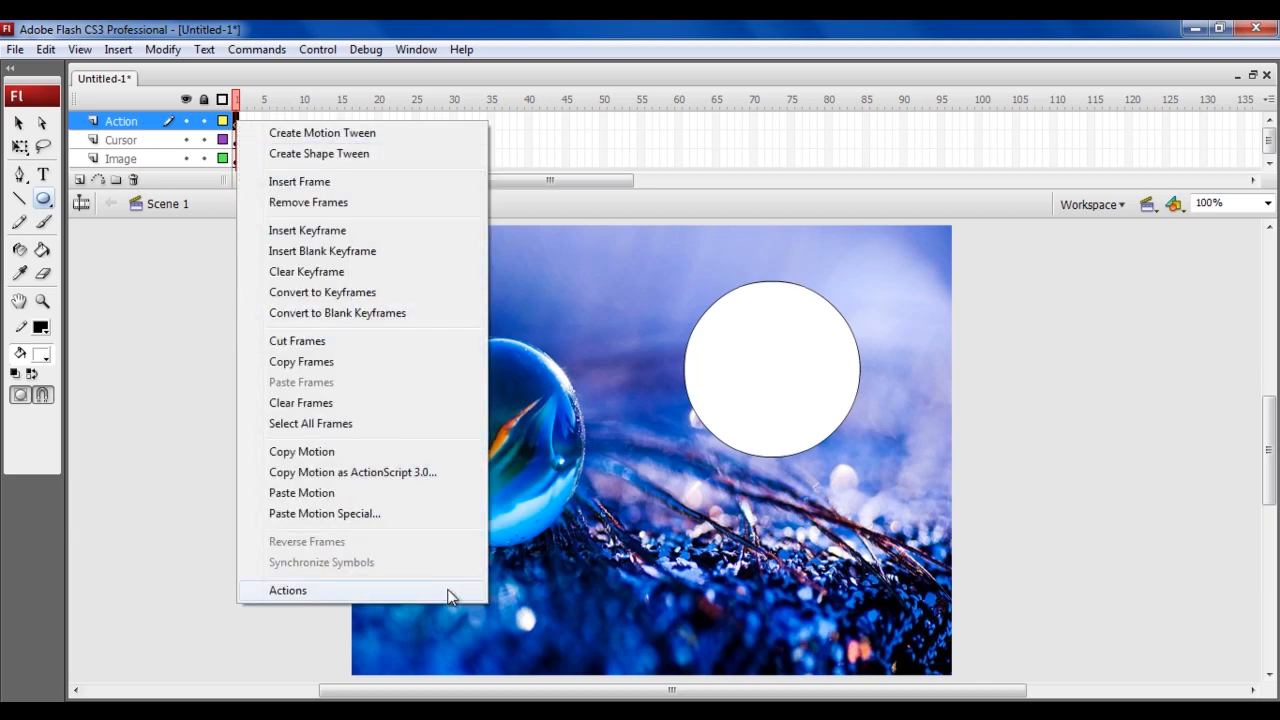
{"action": "left_click", "coordinate": [287, 590]}
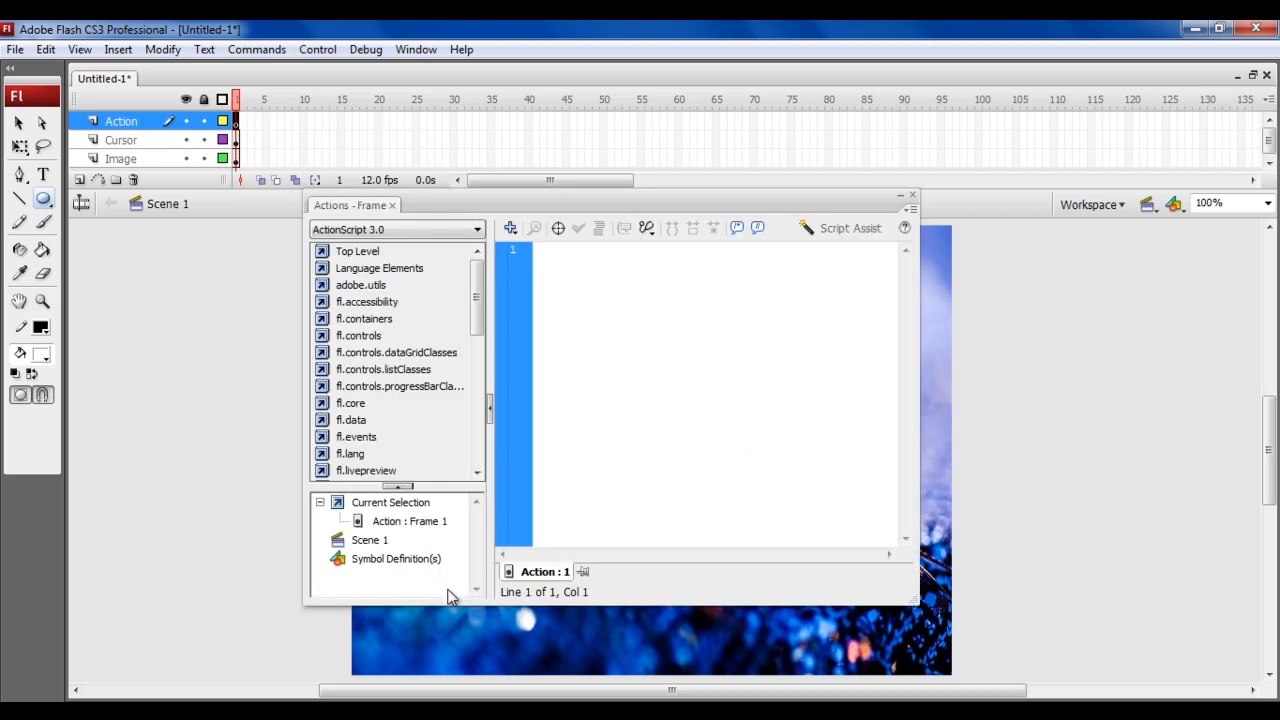
Step: Write Mouse.hide(); and cursor.startDrag(true); in the frame script, then close the Actions panel
{"action": "left_click", "coordinate": [537, 250]}
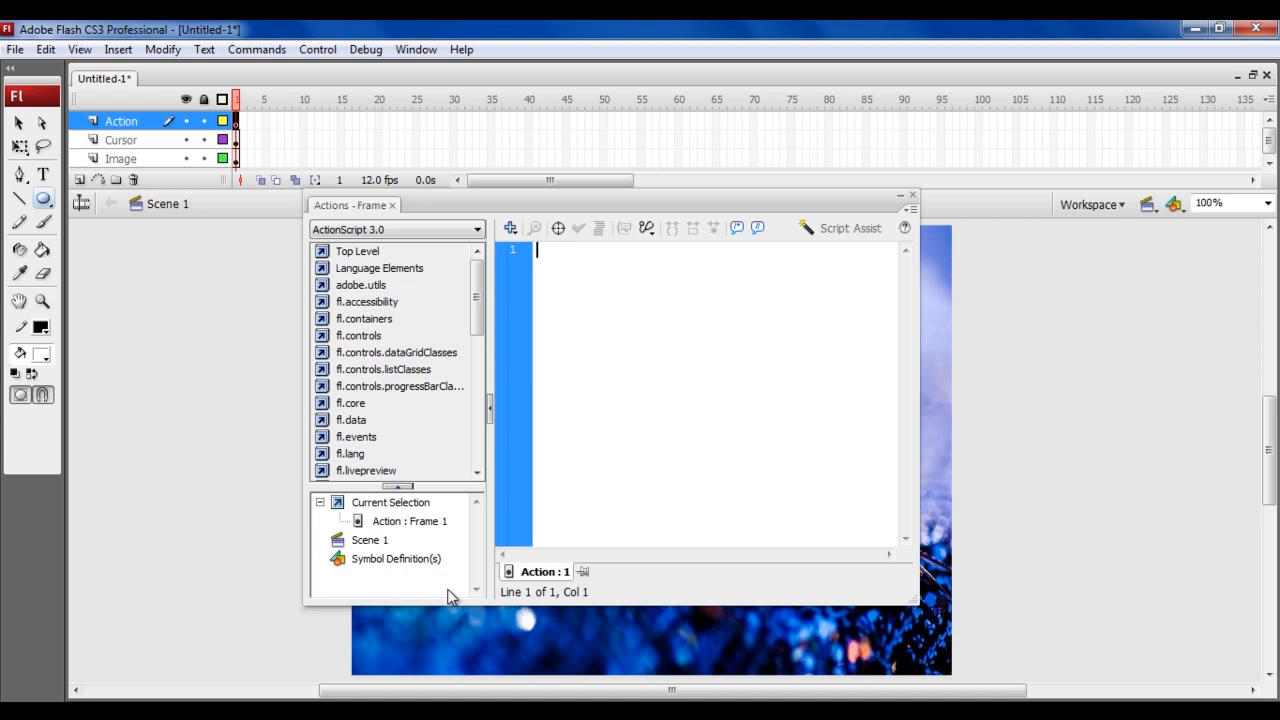
{"action": "type", "text": "M"}
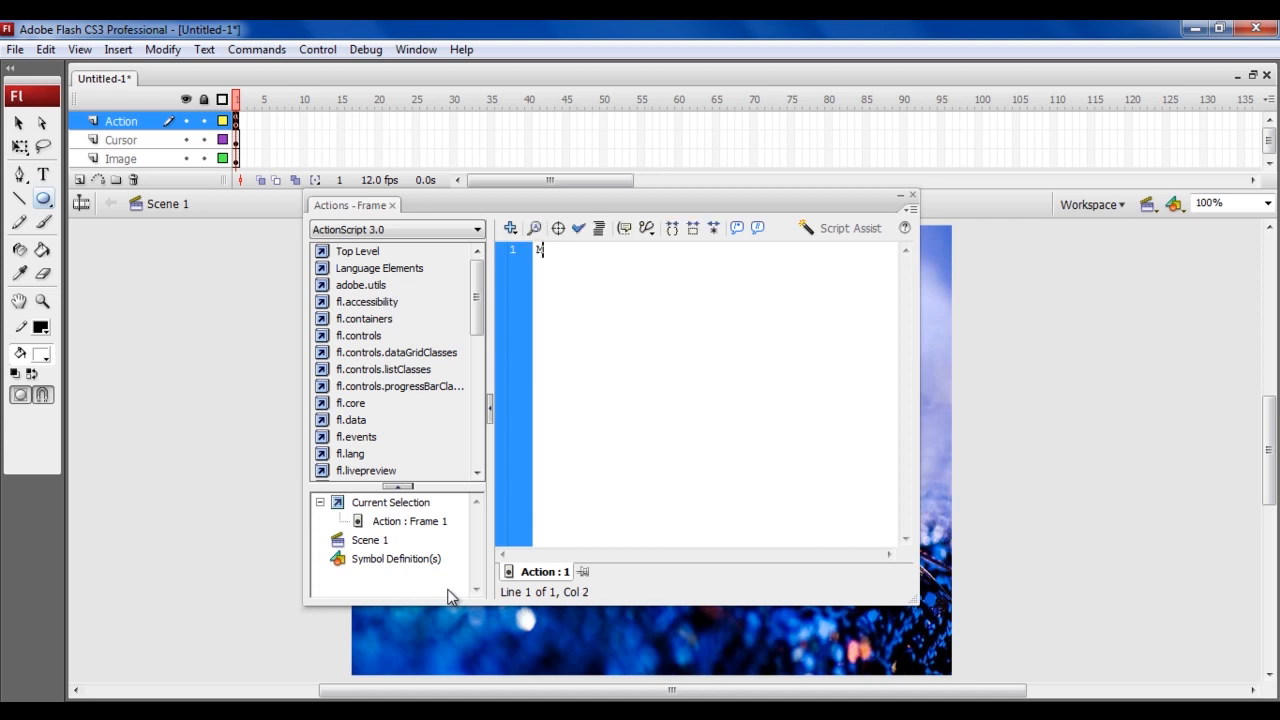
{"action": "type", "text": "ouse.hide();"}
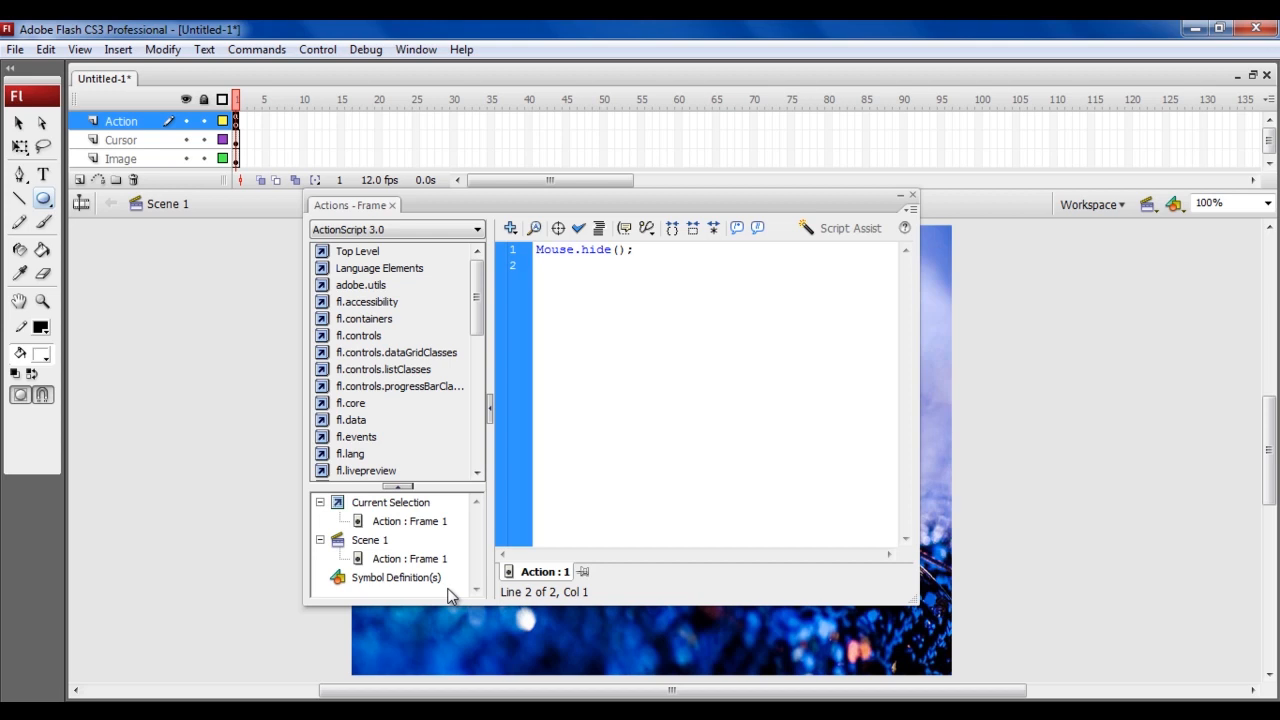
{"action": "type", "text": "cursor."}
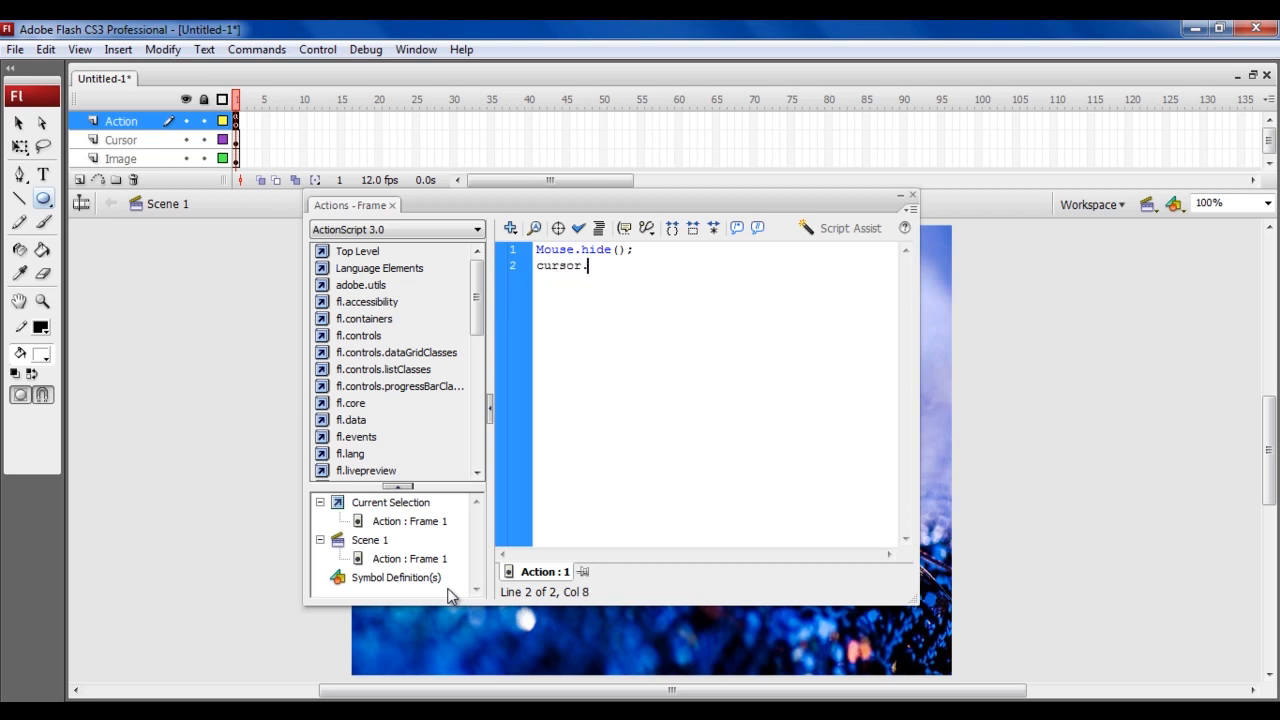
{"action": "type", "text": "startDrag("}
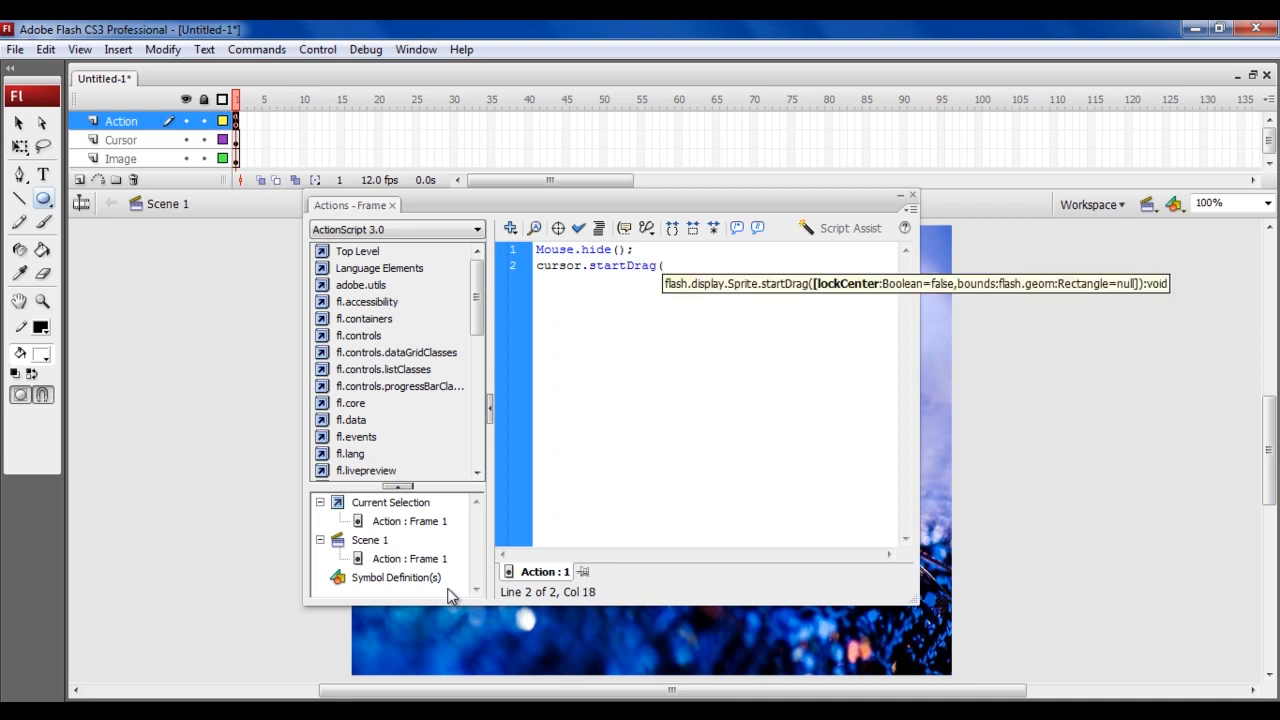
{"action": "type", "text": "true);"}
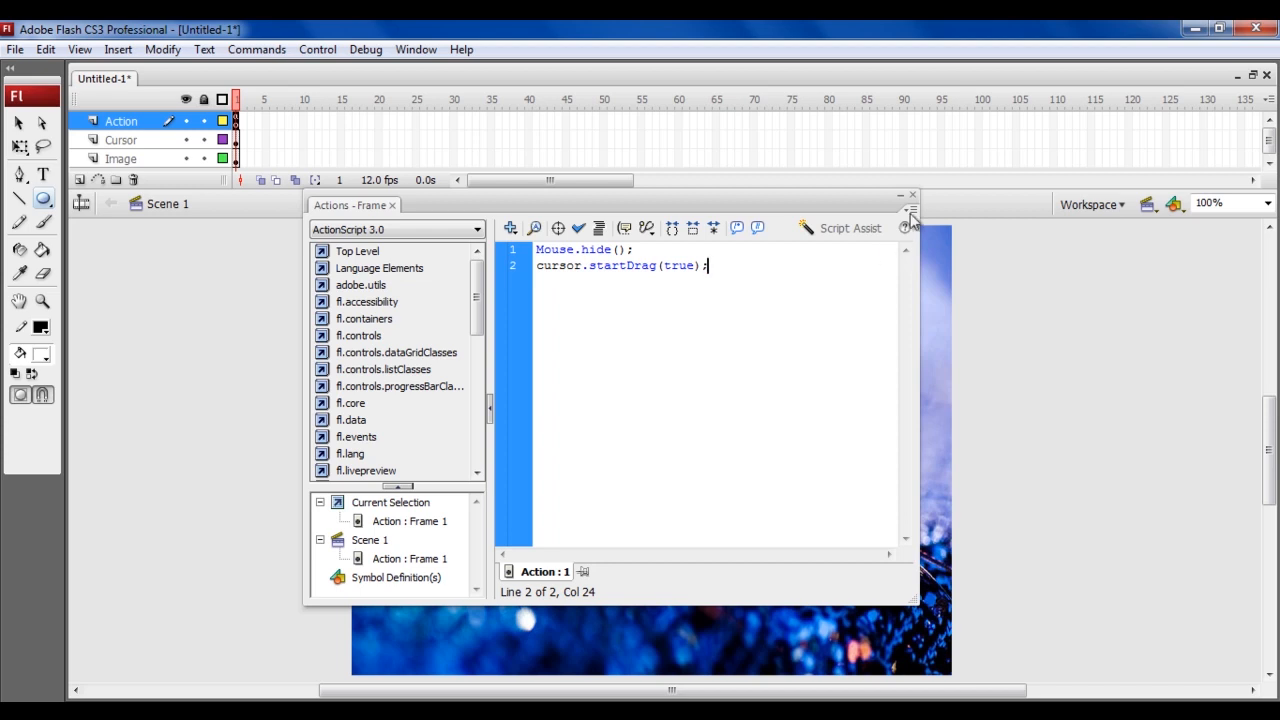
{"action": "left_click", "coordinate": [911, 195]}
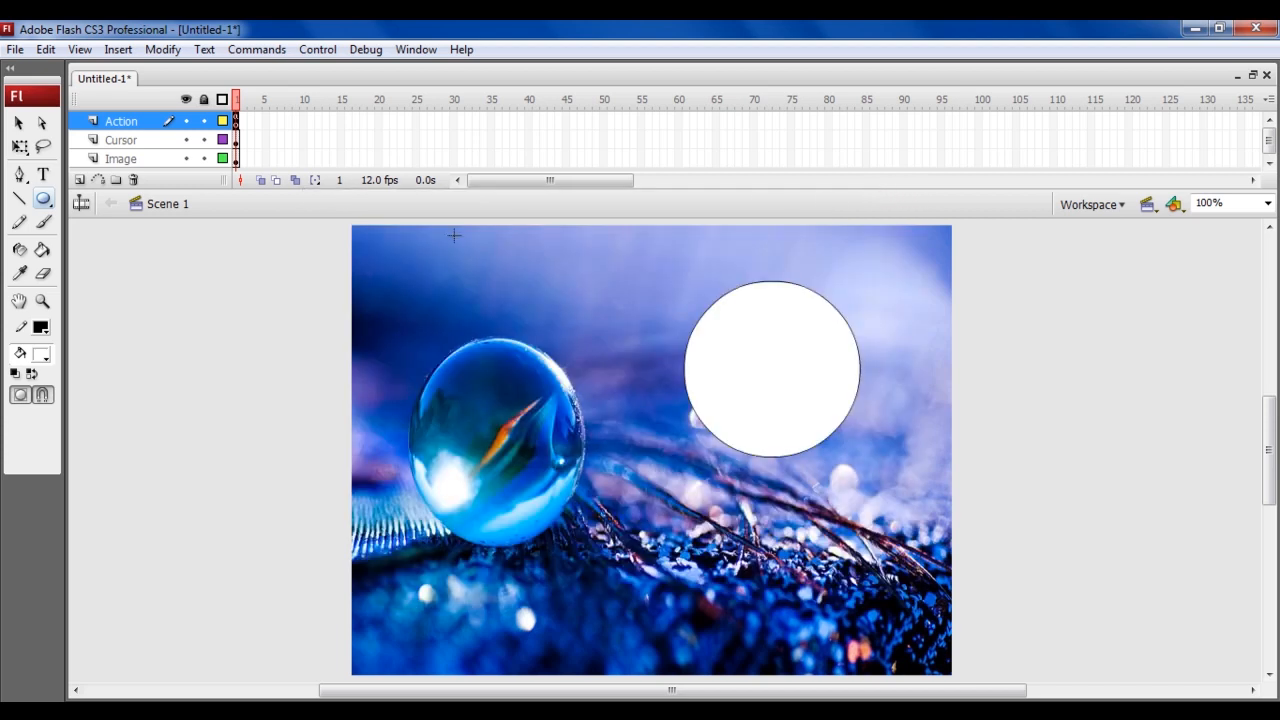
Step: Set the Cursor layer as a mask over the Image layer
{"action": "right_click", "coordinate": [120, 140]}
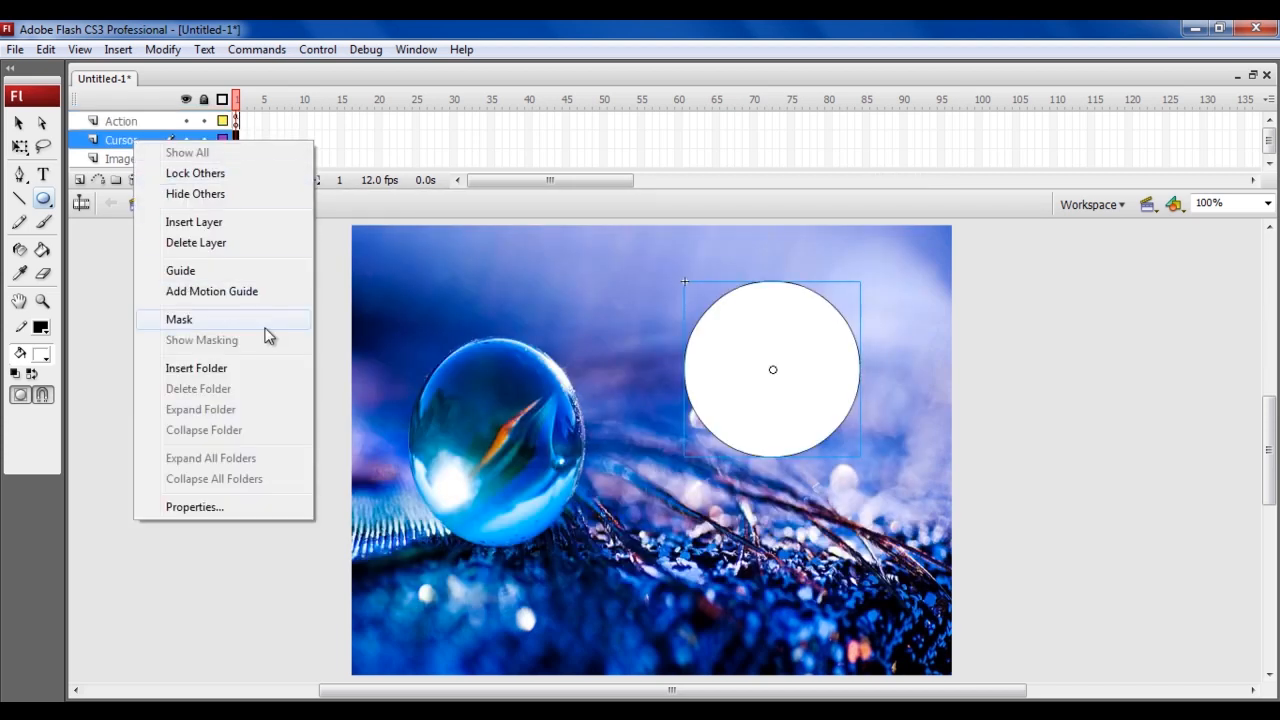
{"action": "left_click", "coordinate": [179, 319]}
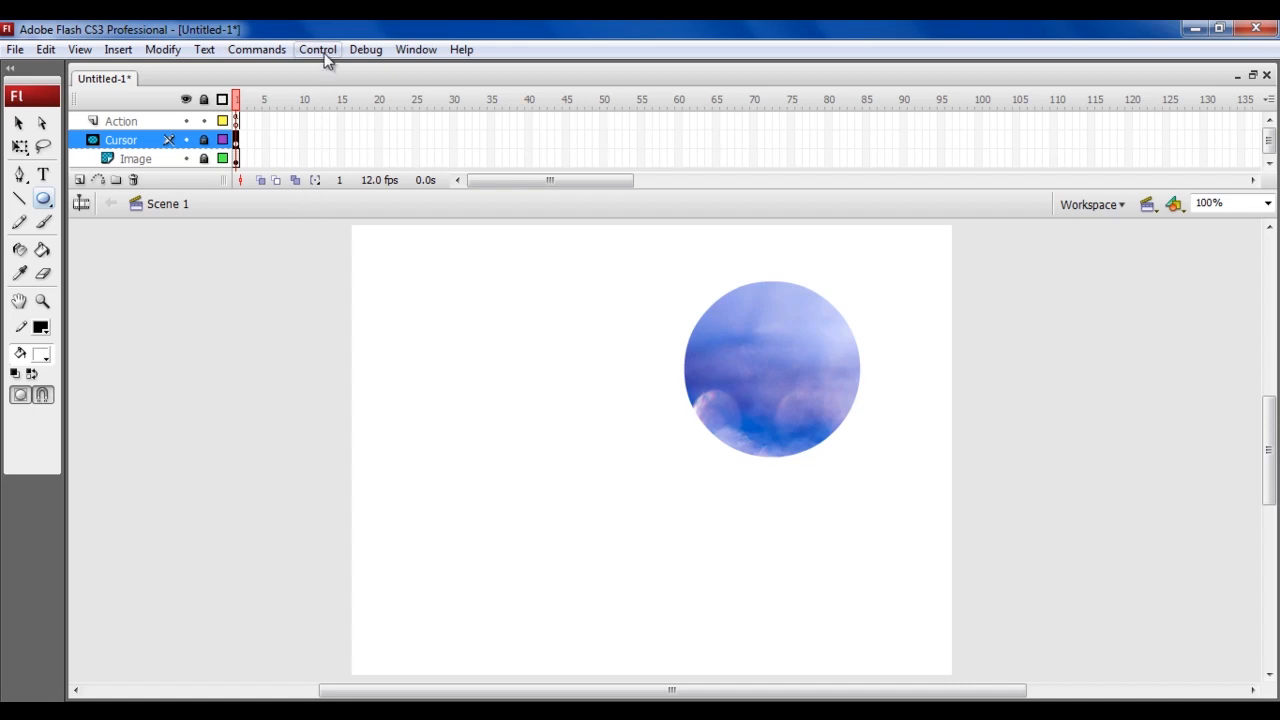
Step: Run Control > Test Movie to export a test build
{"action": "left_click", "coordinate": [317, 49]}
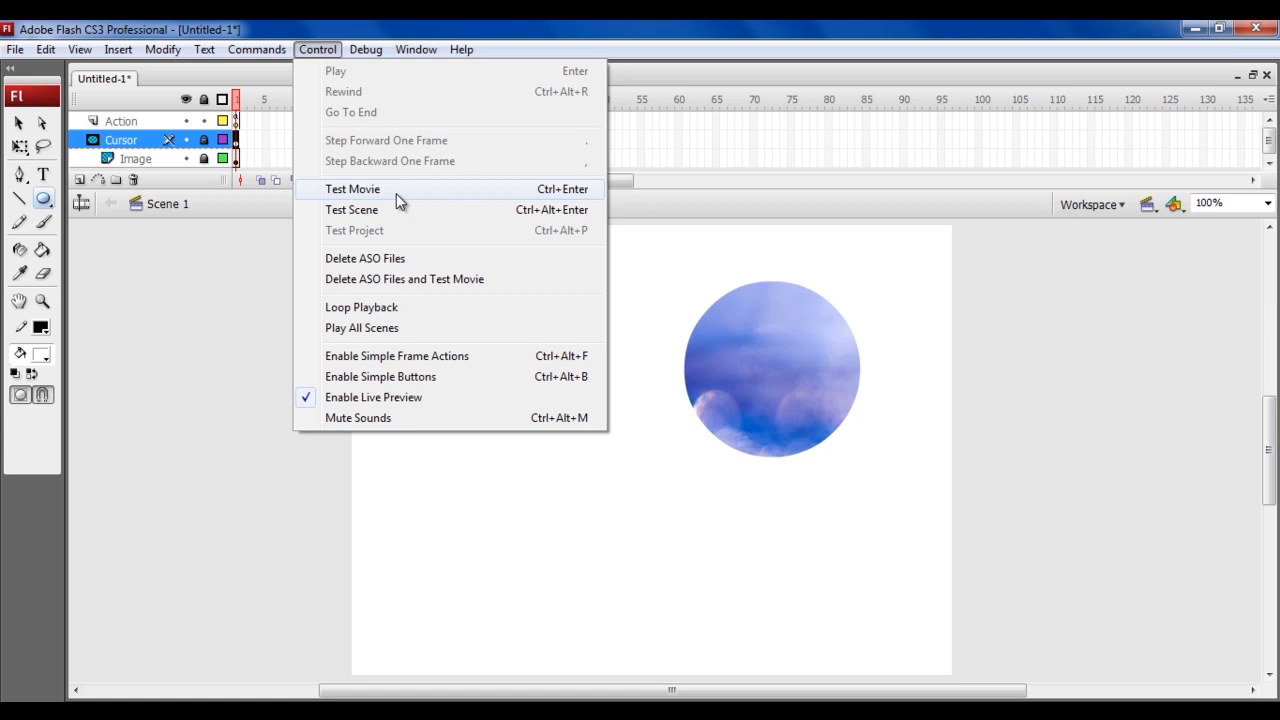
{"action": "left_click", "coordinate": [352, 189]}
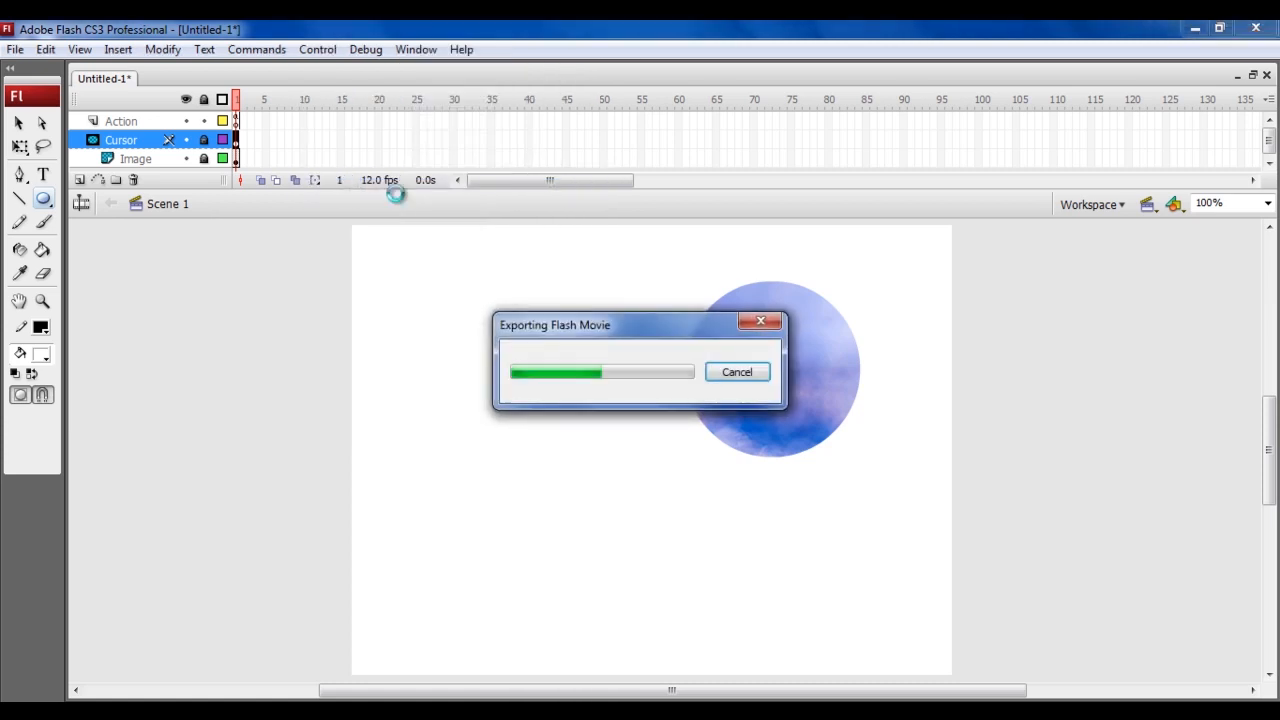